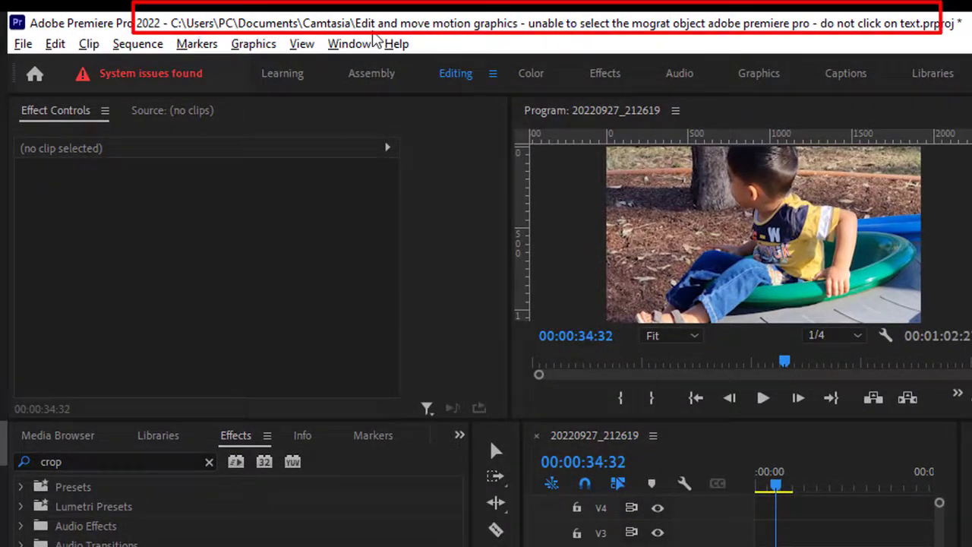
mouse_move(919, 42)
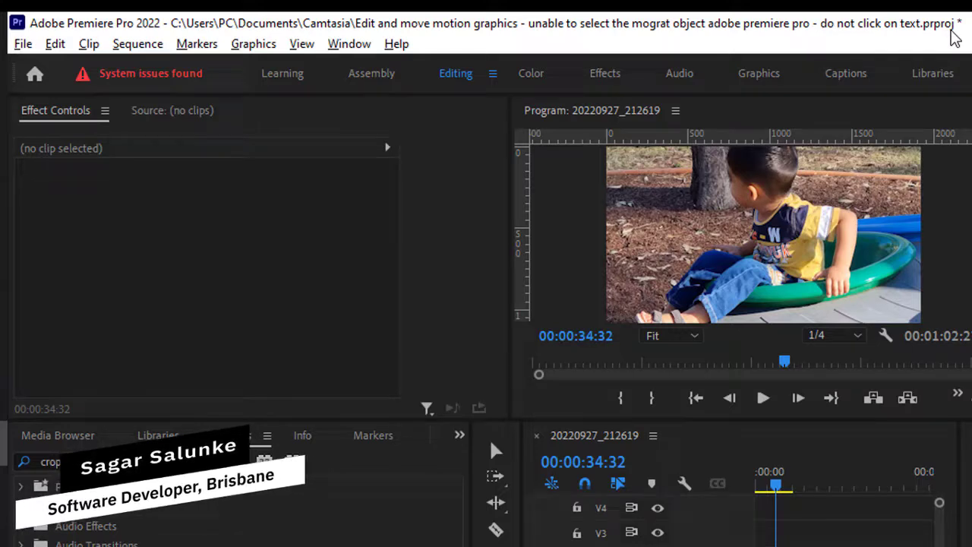
- Bring up the File menu's Open Recent list of recently opened projects
left_click(235, 435)
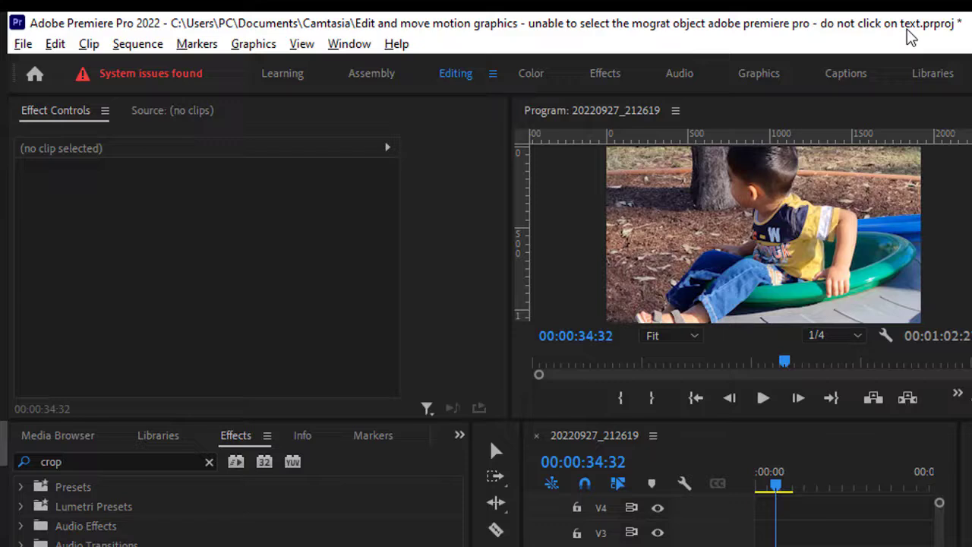
mouse_move(899, 44)
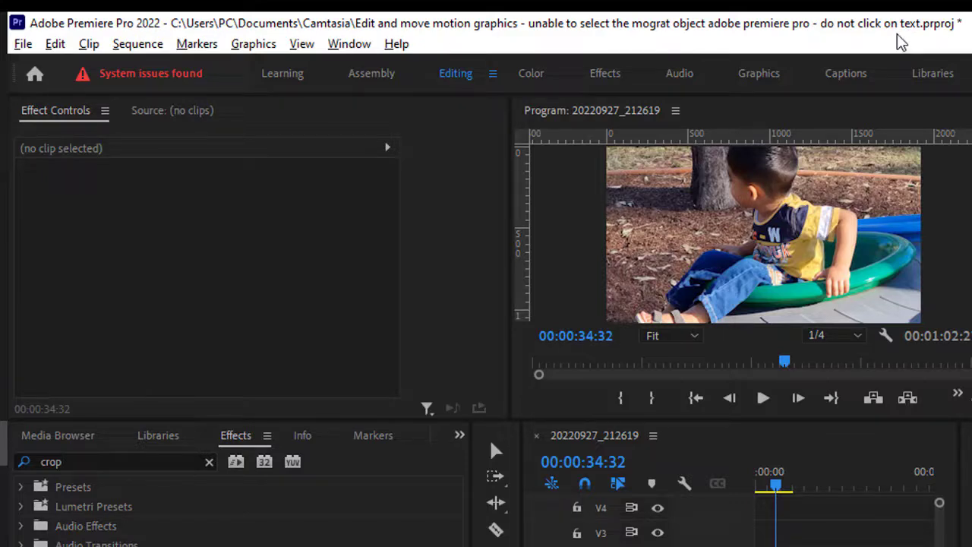
mouse_move(310, 82)
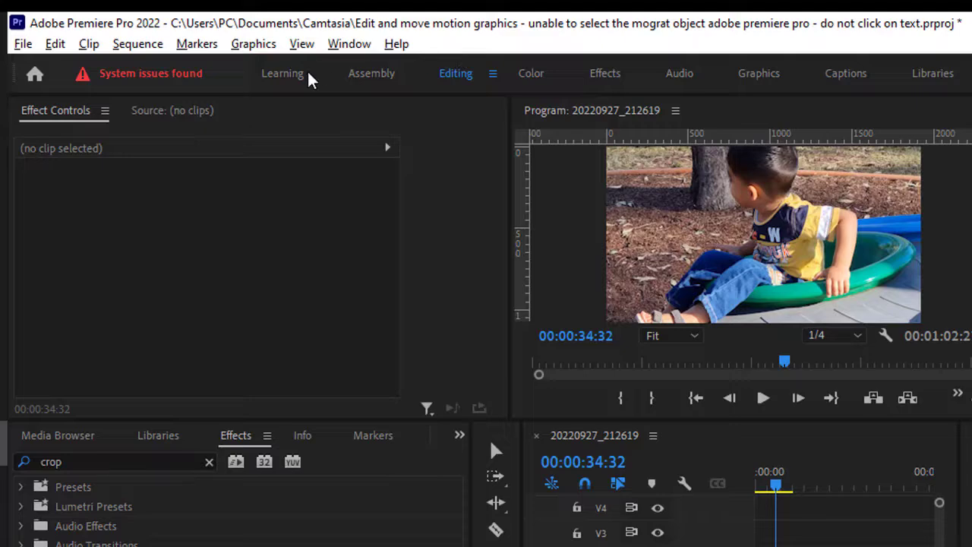
mouse_move(29, 51)
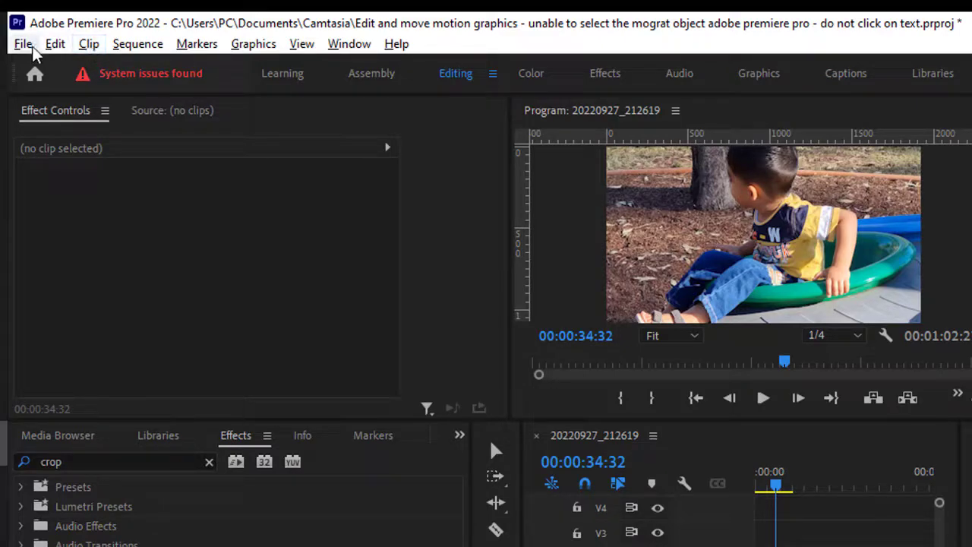
left_click(26, 43)
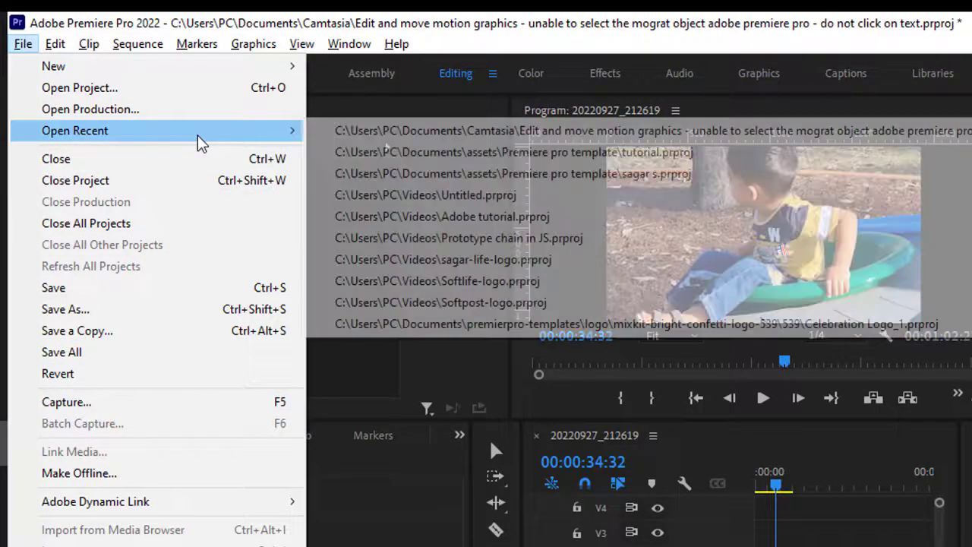
mouse_move(766, 134)
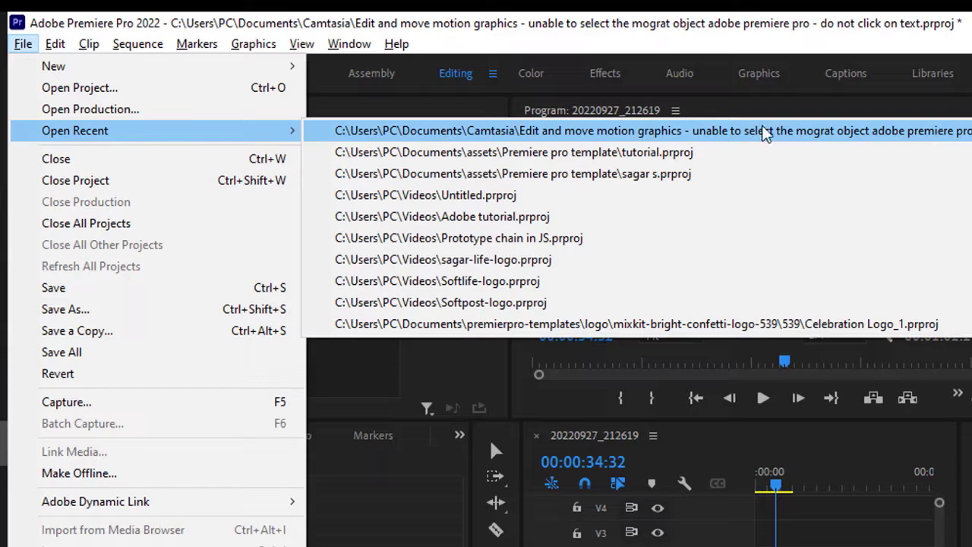
mouse_move(325, 144)
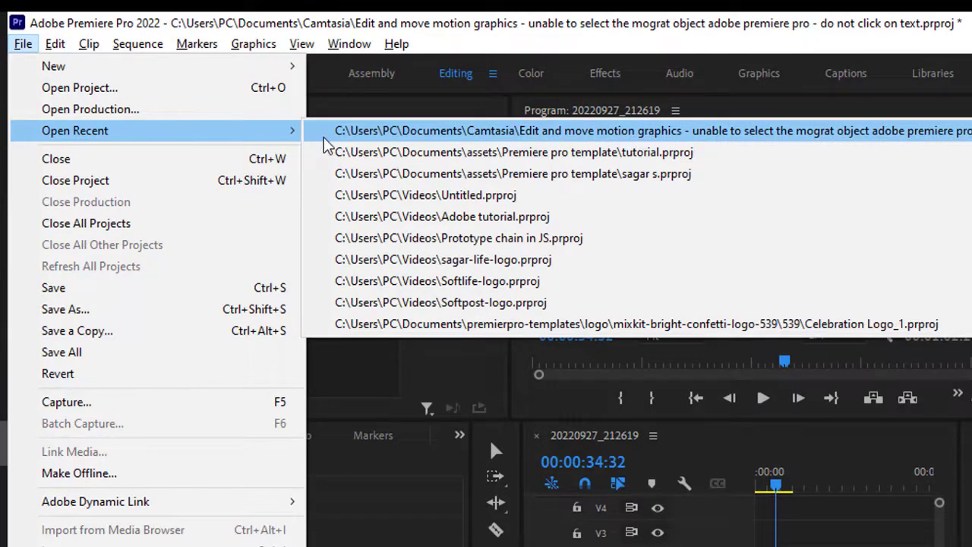
mouse_move(414, 130)
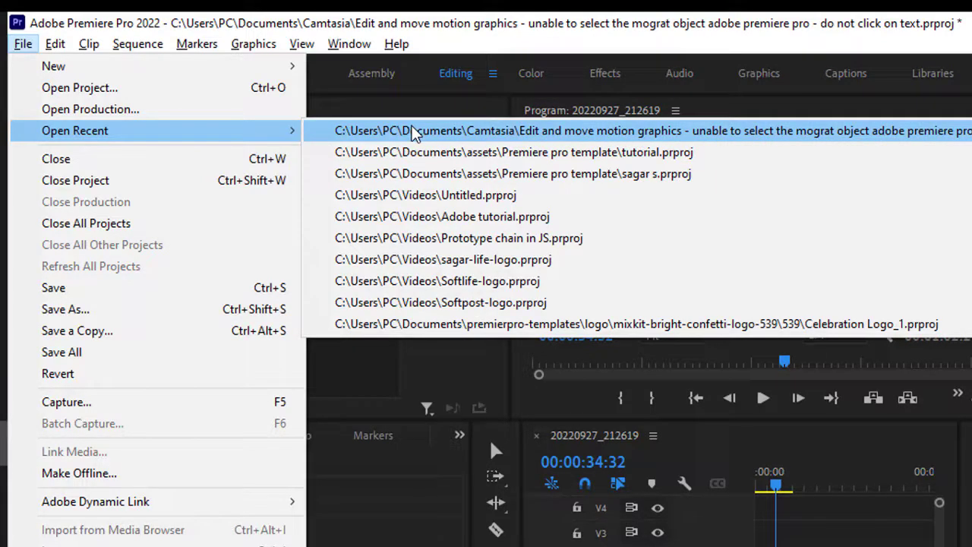
mouse_move(447, 152)
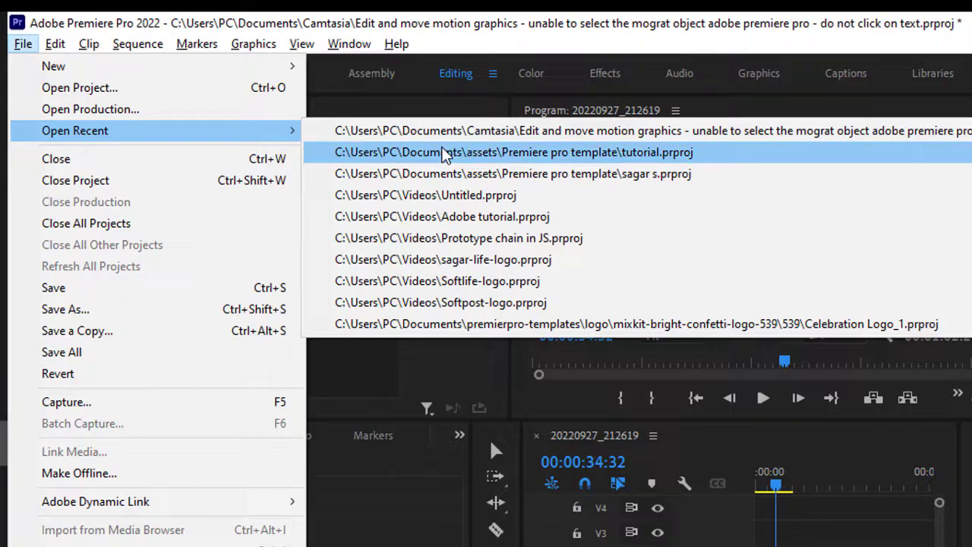